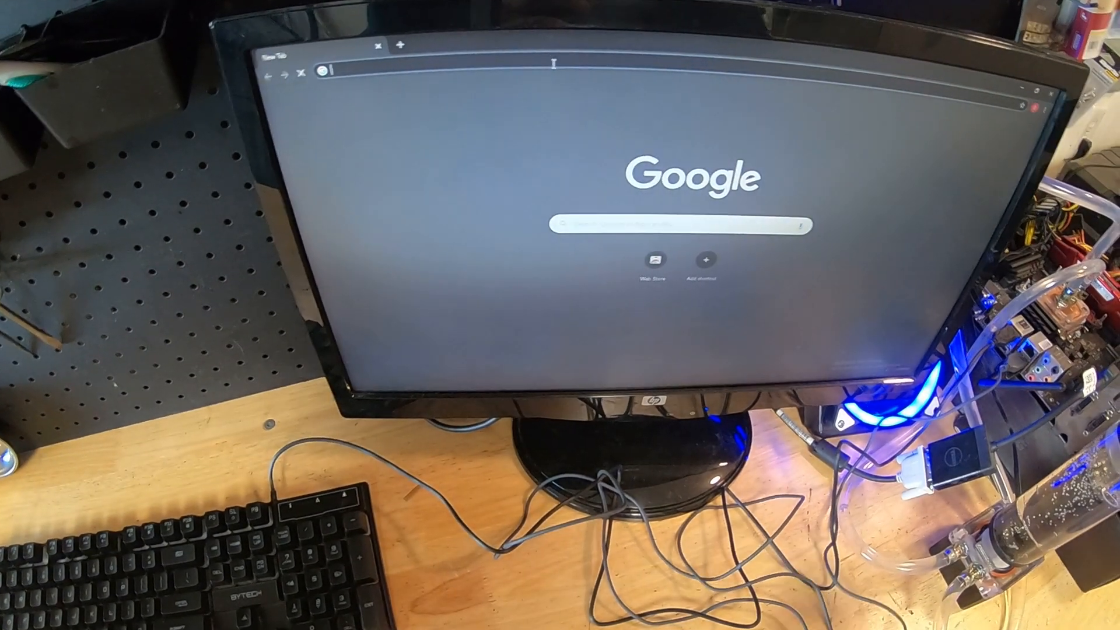
Step: Search the web for techpowerup.com/download/ from the Chrome address bar
{"action": "type", "text": "techpowerup.com/download/"}
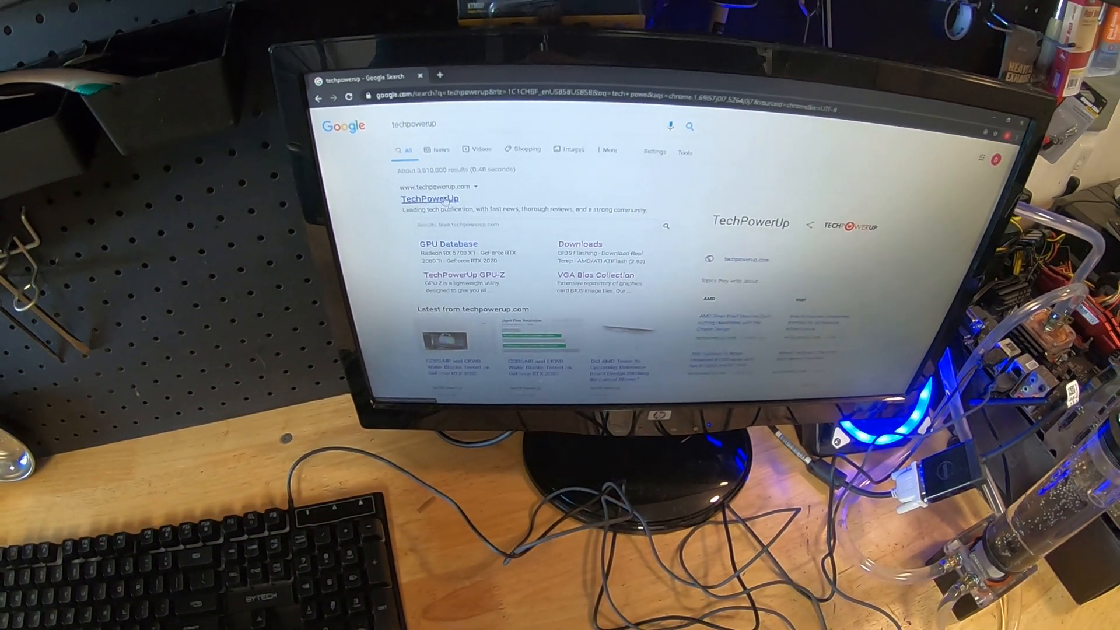
Step: Go to the TechPowerUp site from the search results to get GPU-Z running
{"action": "left_click", "coordinate": [429, 199]}
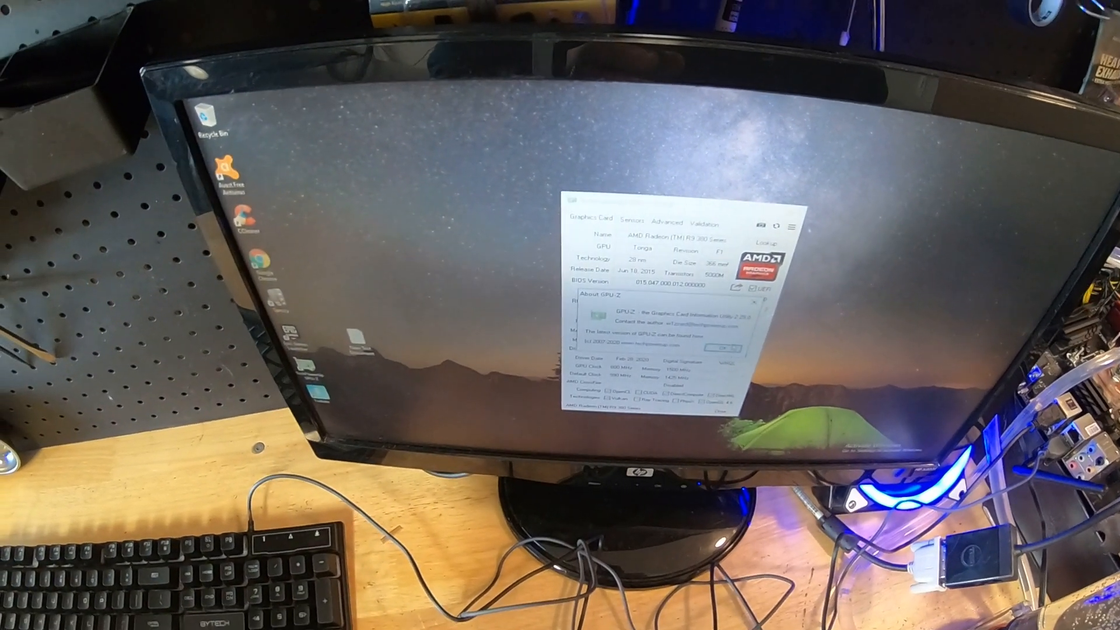
Step: Dismiss the About GPU-Z notice and launch amdvbflash, which detects the Radeon R9 380
{"action": "left_click", "coordinate": [724, 348]}
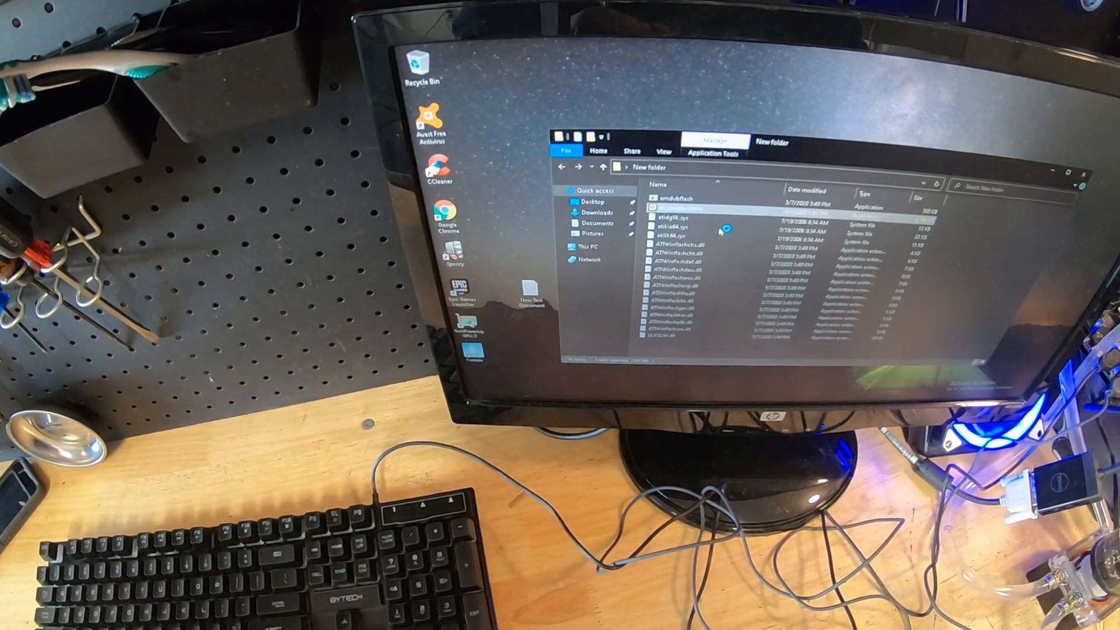
{"action": "double_click", "coordinate": [673, 199]}
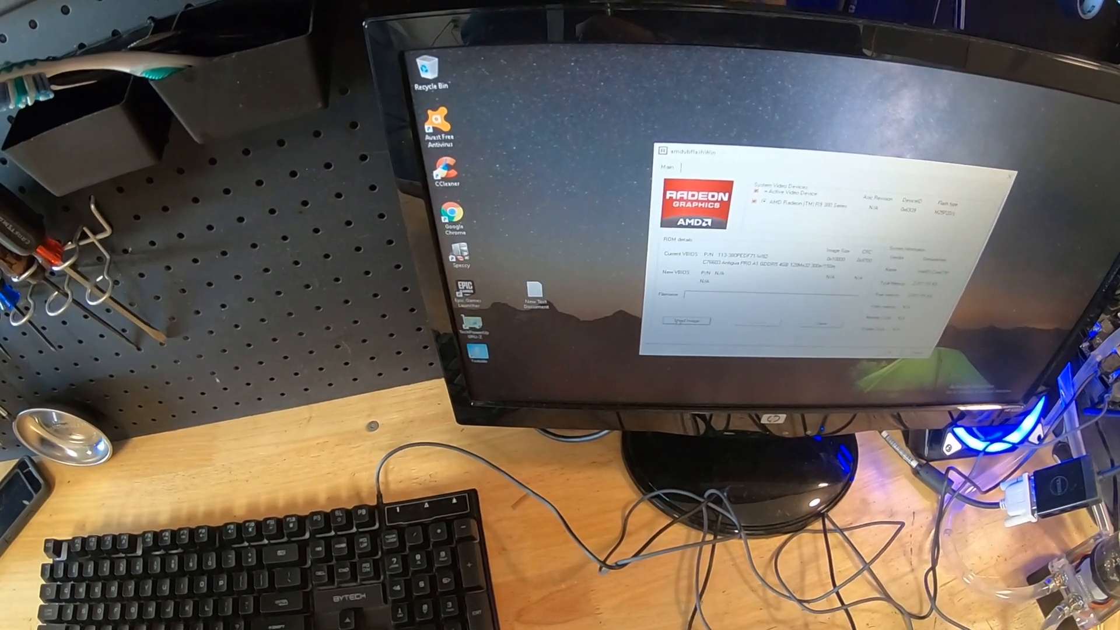
Step: Load the saved R9 380 BIOS image, program it to the card and accept the reboot
{"action": "left_click", "coordinate": [684, 320]}
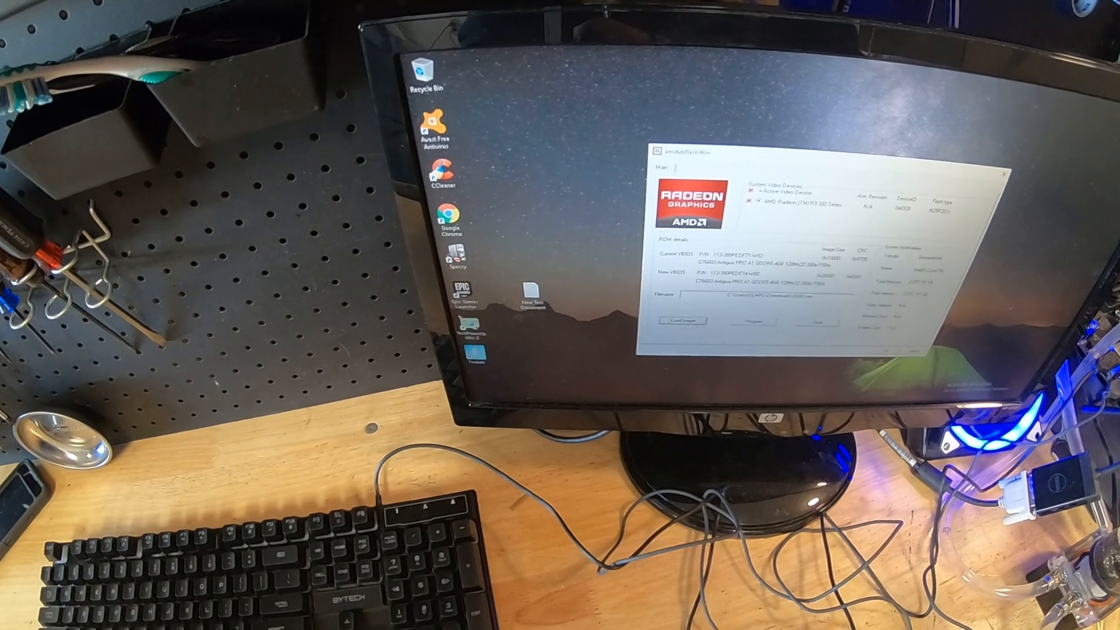
{"action": "left_click", "coordinate": [753, 322]}
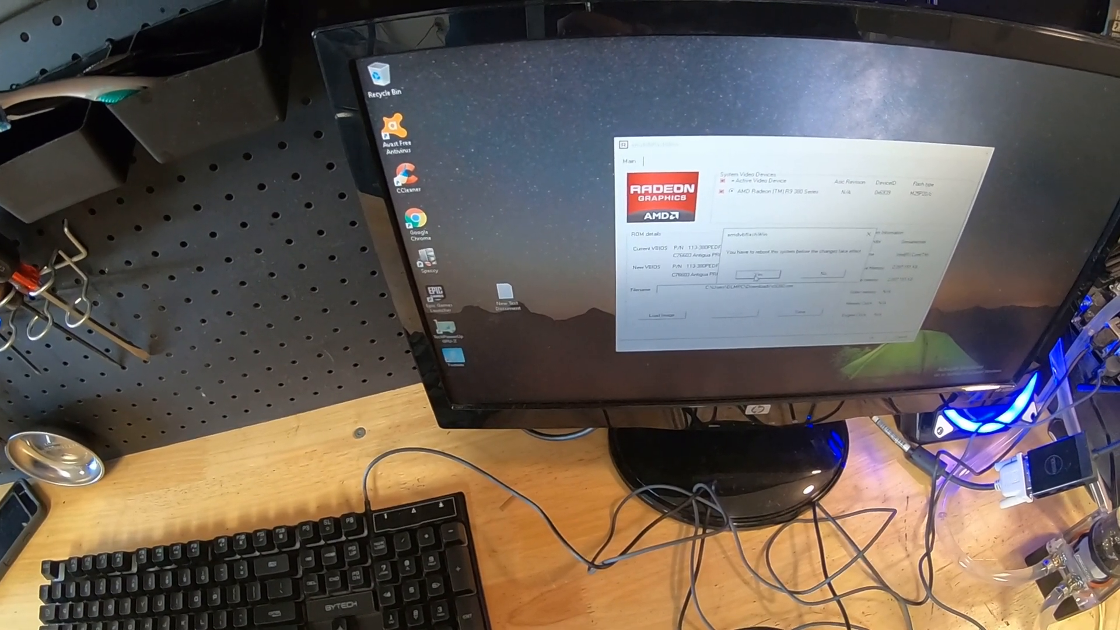
{"action": "left_click", "coordinate": [752, 274]}
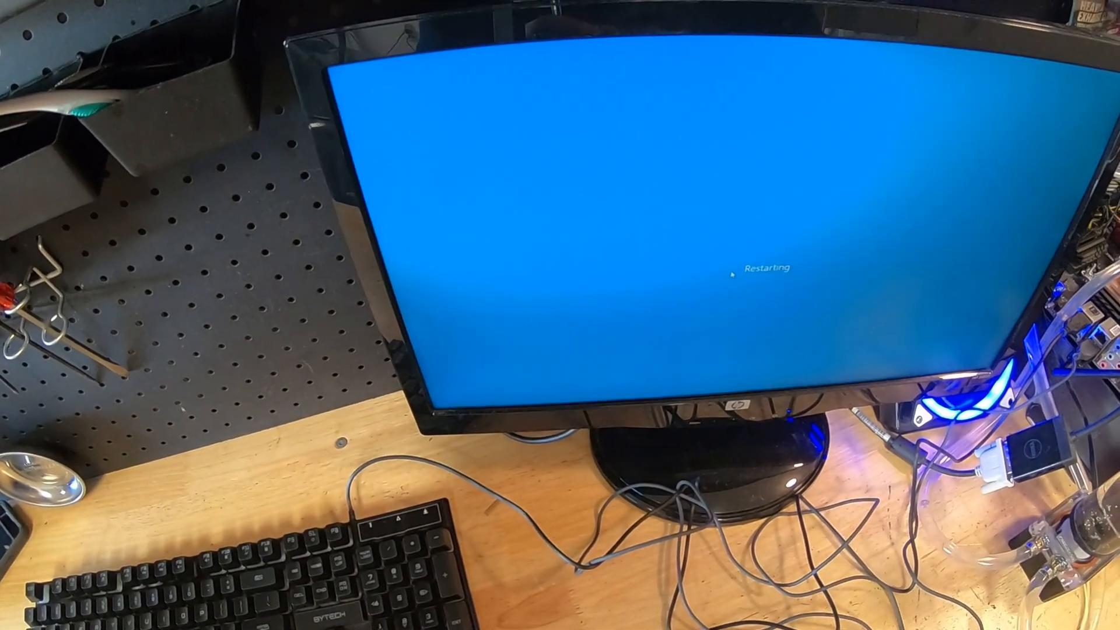